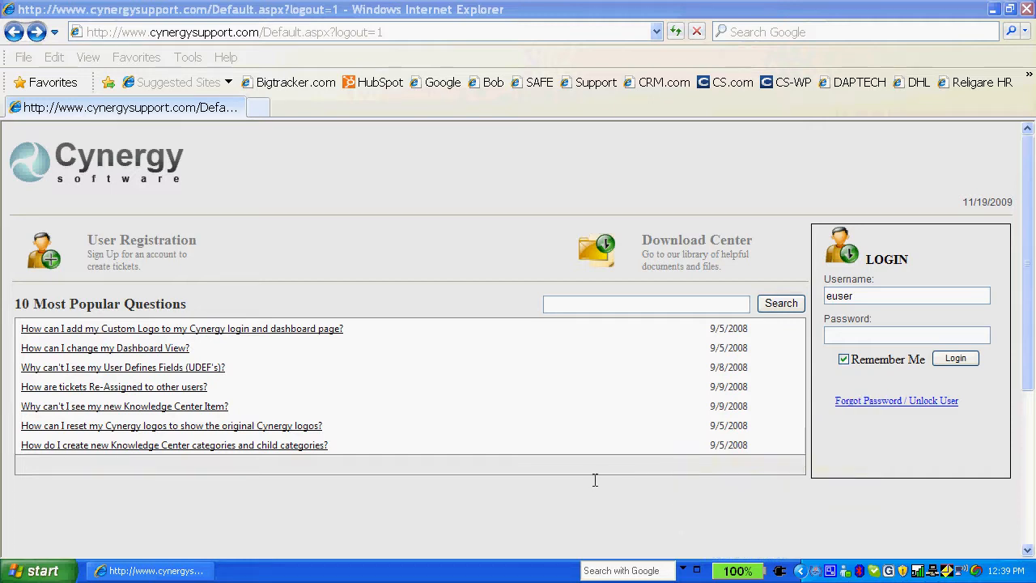
mouse_move(262, 515)
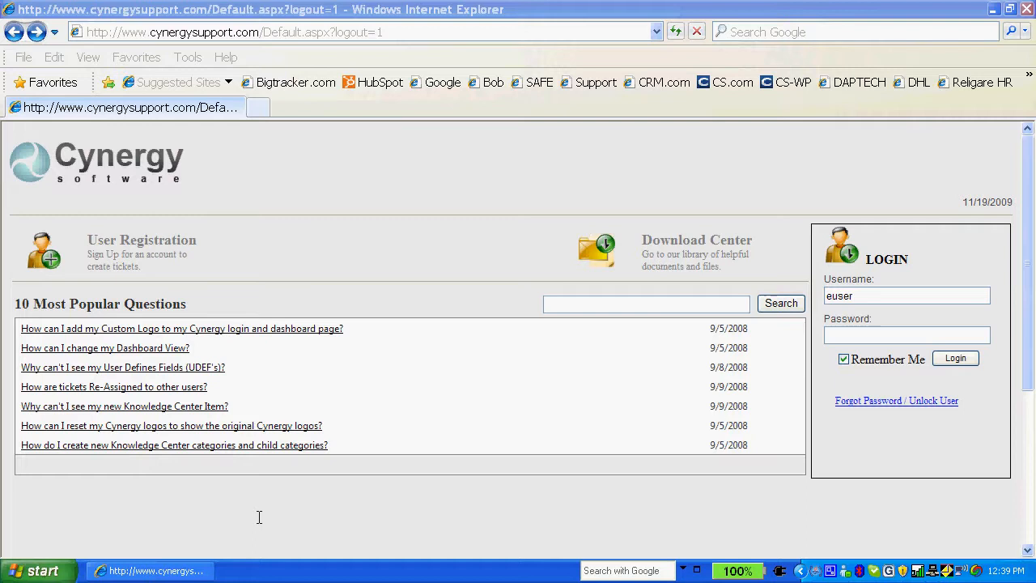
mouse_move(489, 511)
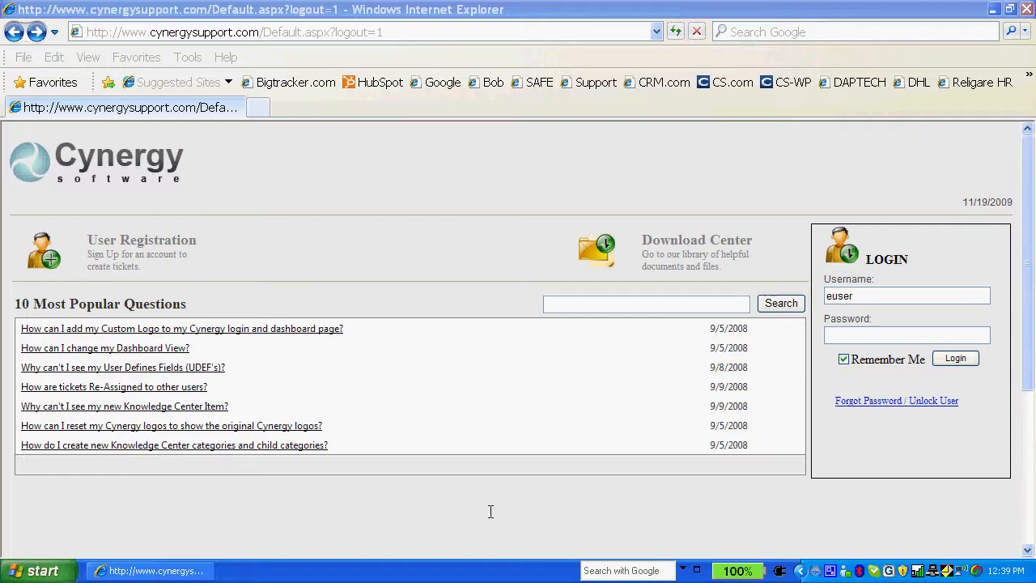
mouse_move(118, 257)
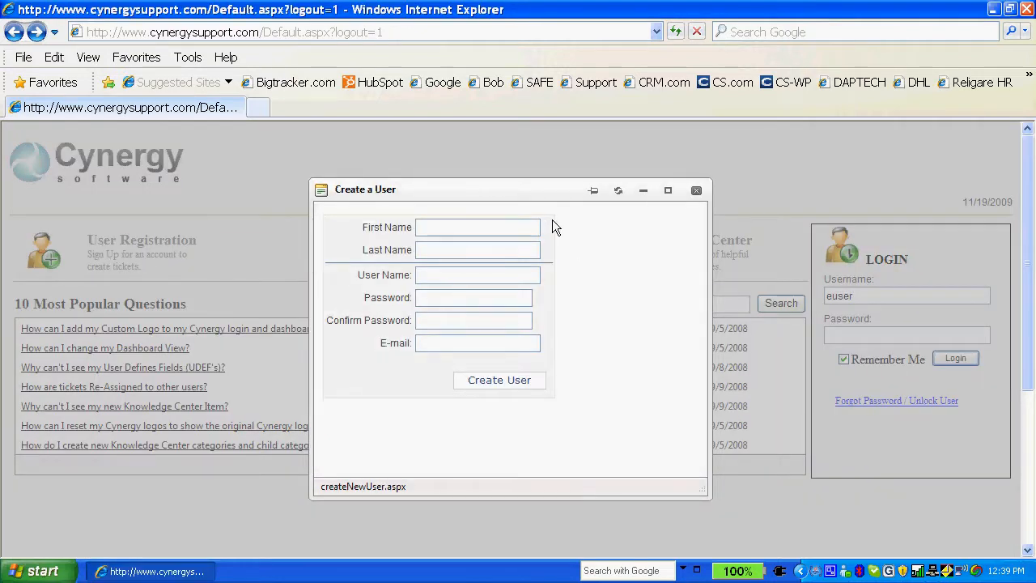
mouse_move(651, 302)
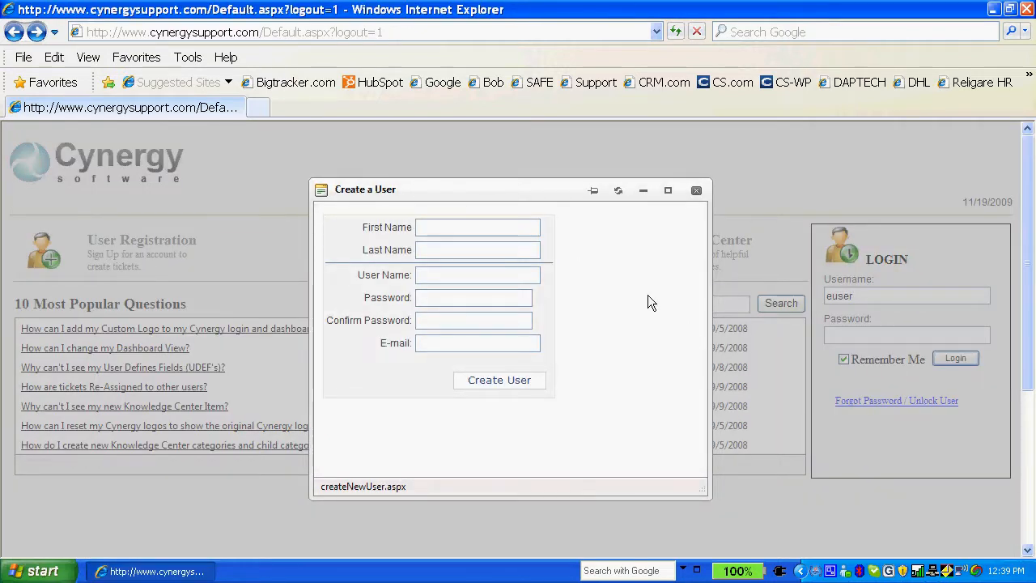
mouse_move(636, 306)
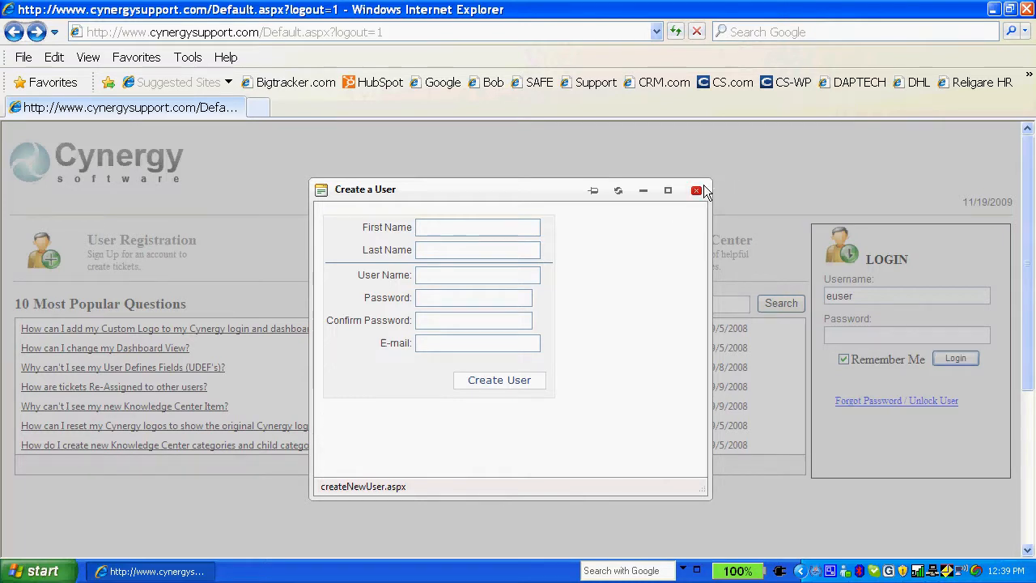
mouse_move(696, 190)
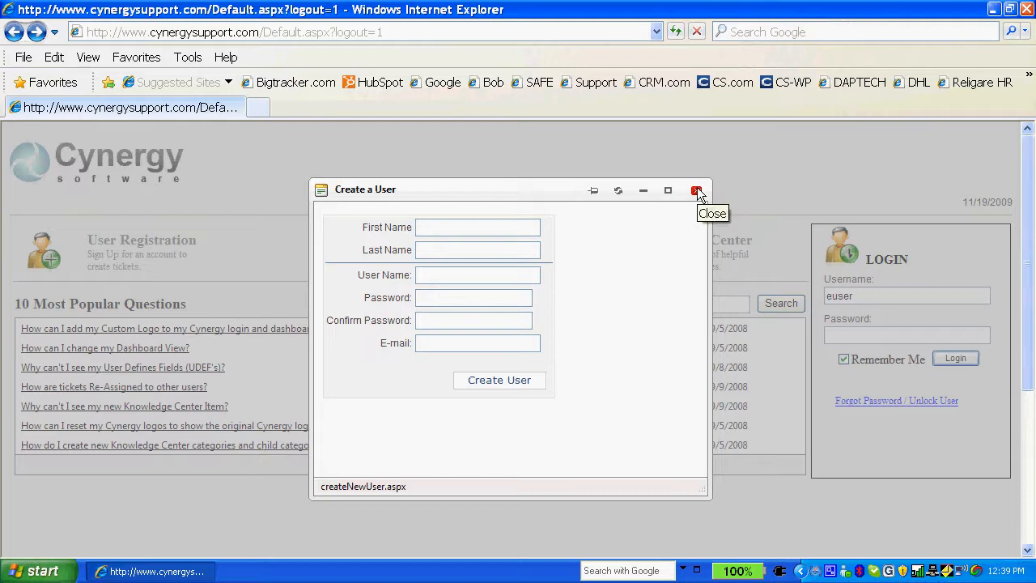
Dismiss the registration form and log in with the euser credentials.
left_click(697, 189)
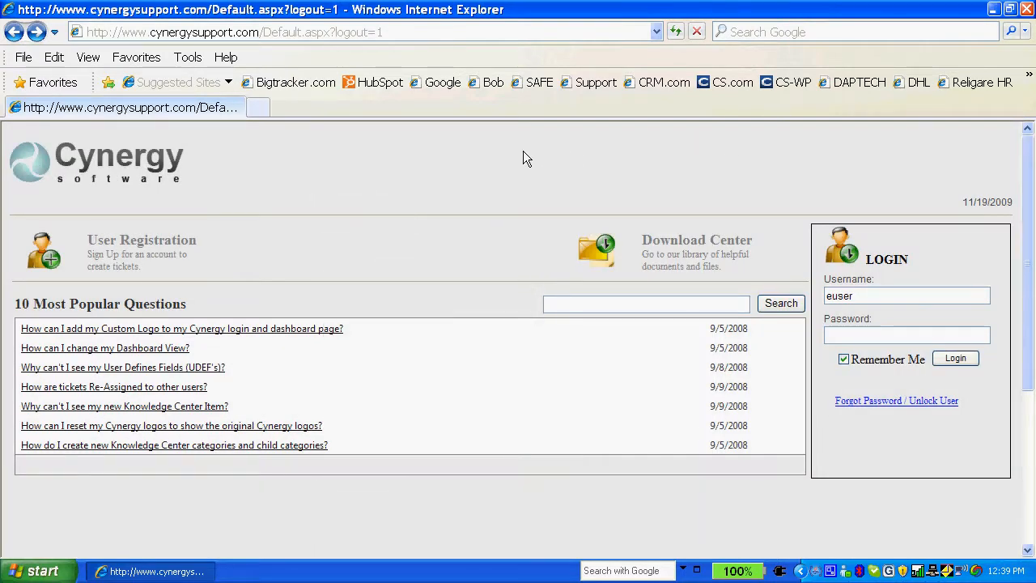
mouse_move(268, 167)
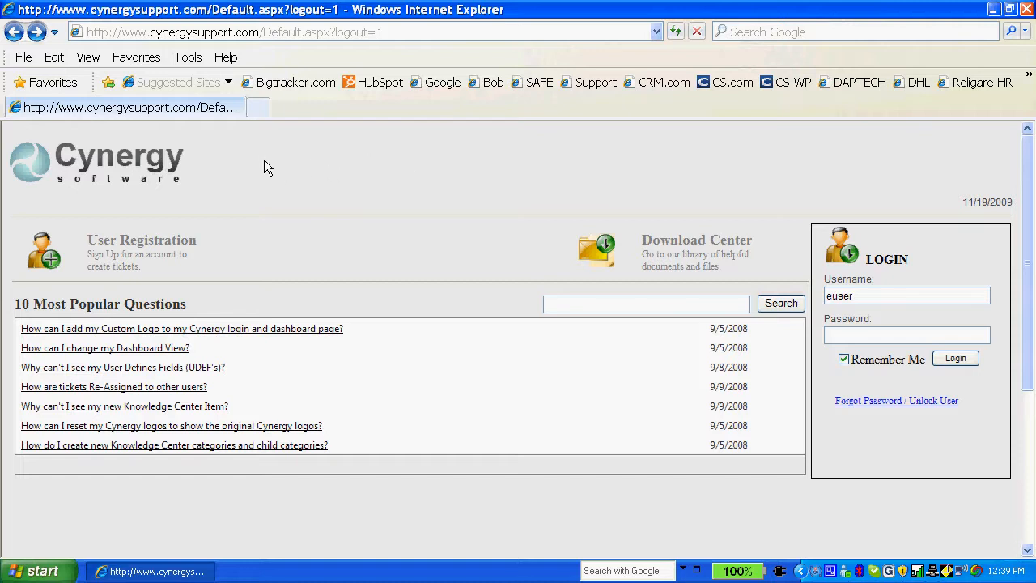
mouse_move(268, 160)
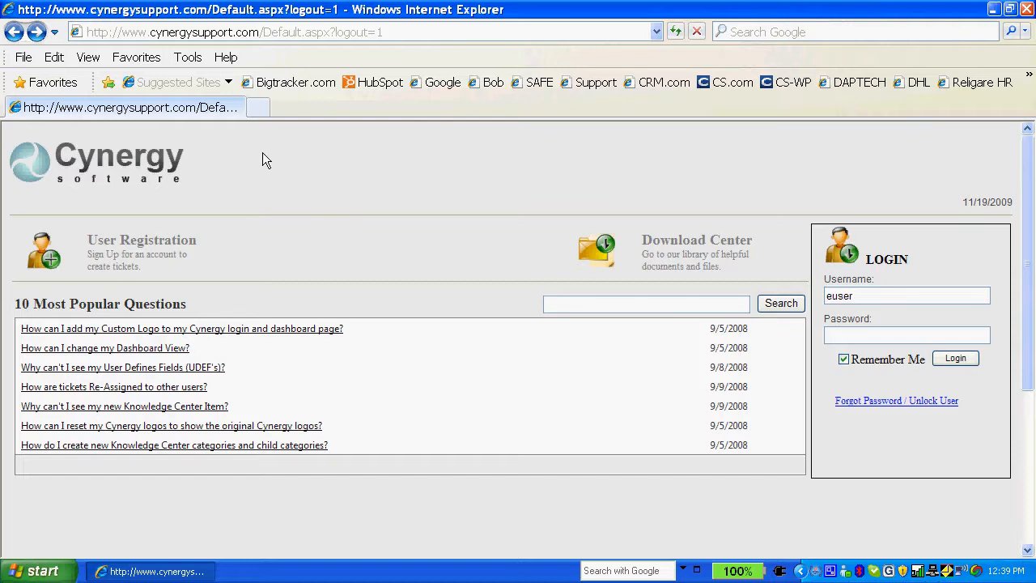
mouse_move(7, 192)
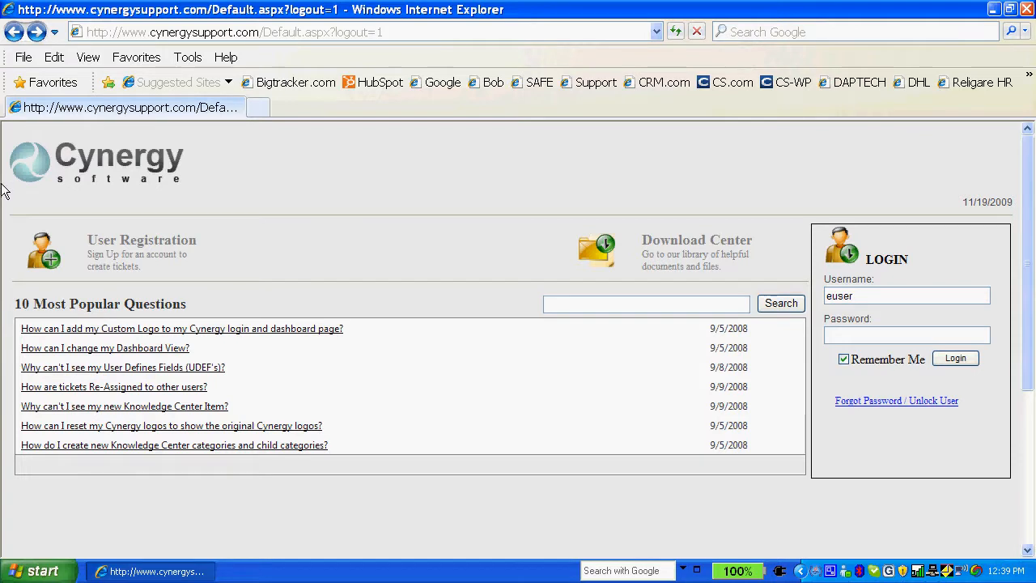
mouse_move(607, 178)
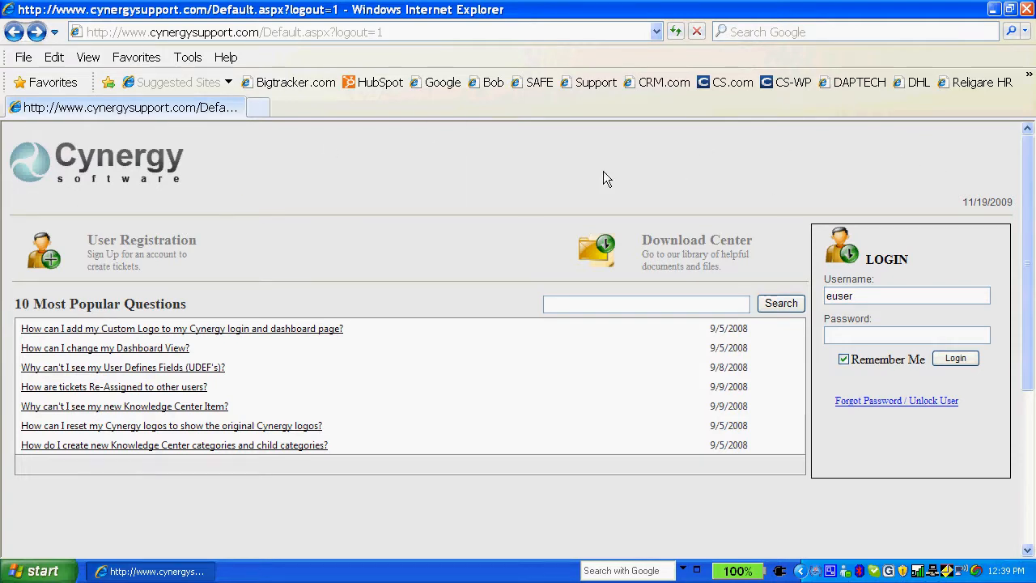
mouse_move(280, 174)
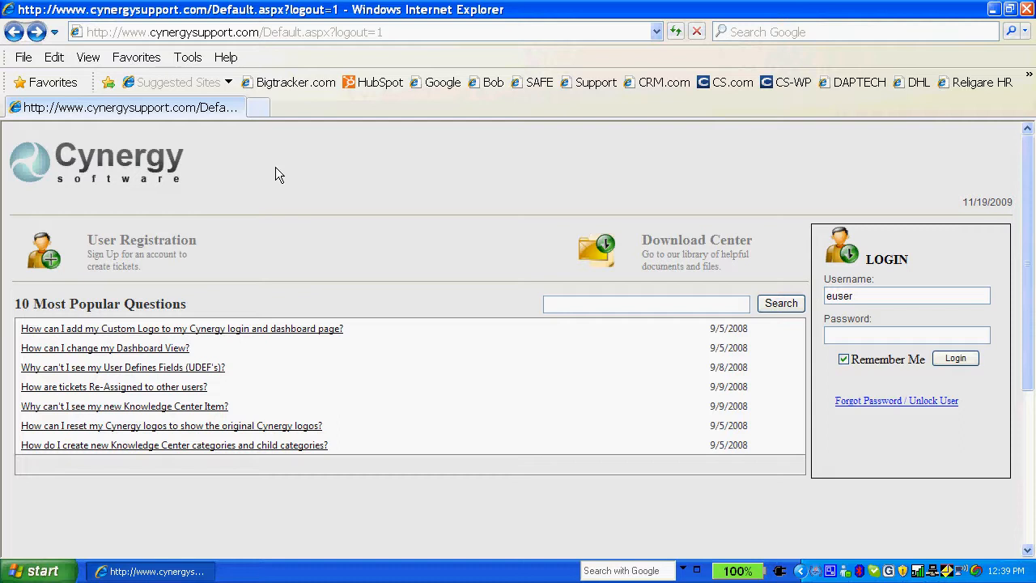
mouse_move(275, 168)
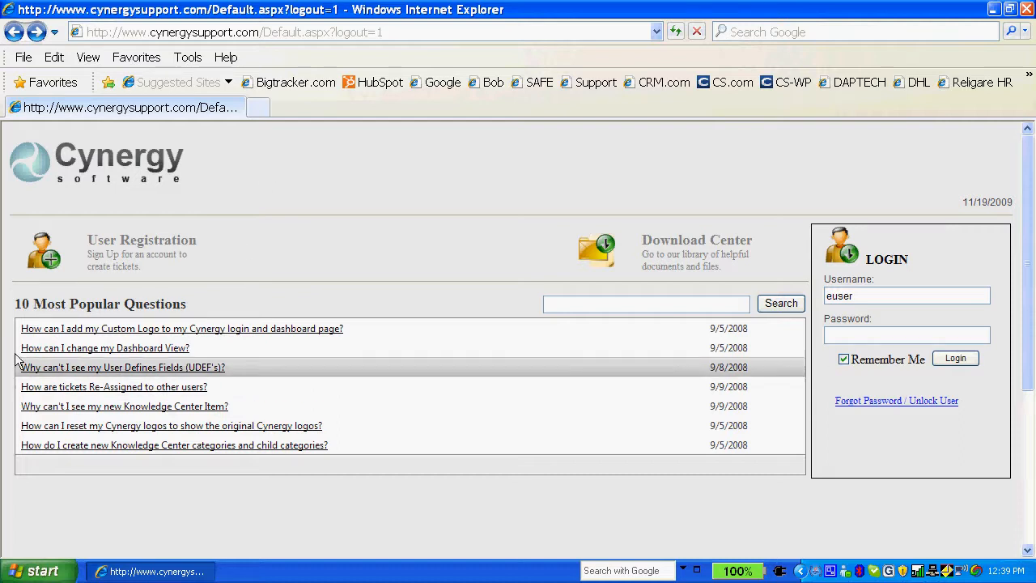
mouse_move(279, 421)
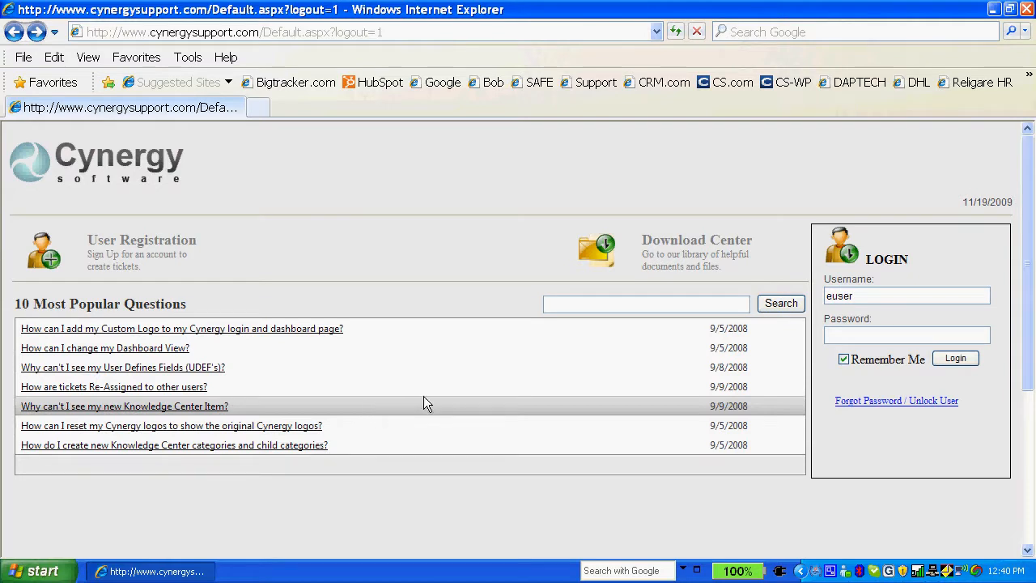
mouse_move(688, 247)
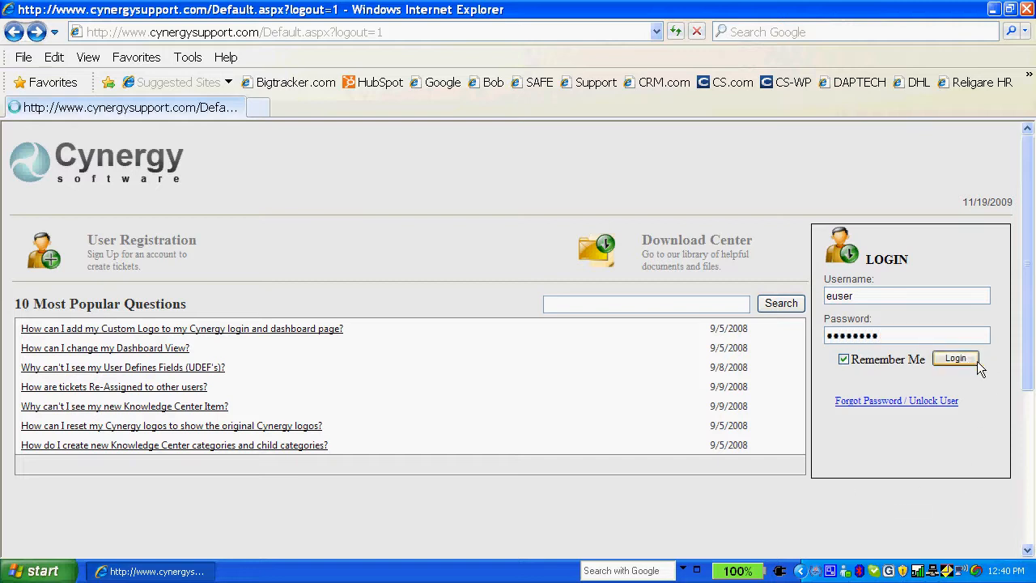
left_click(955, 358)
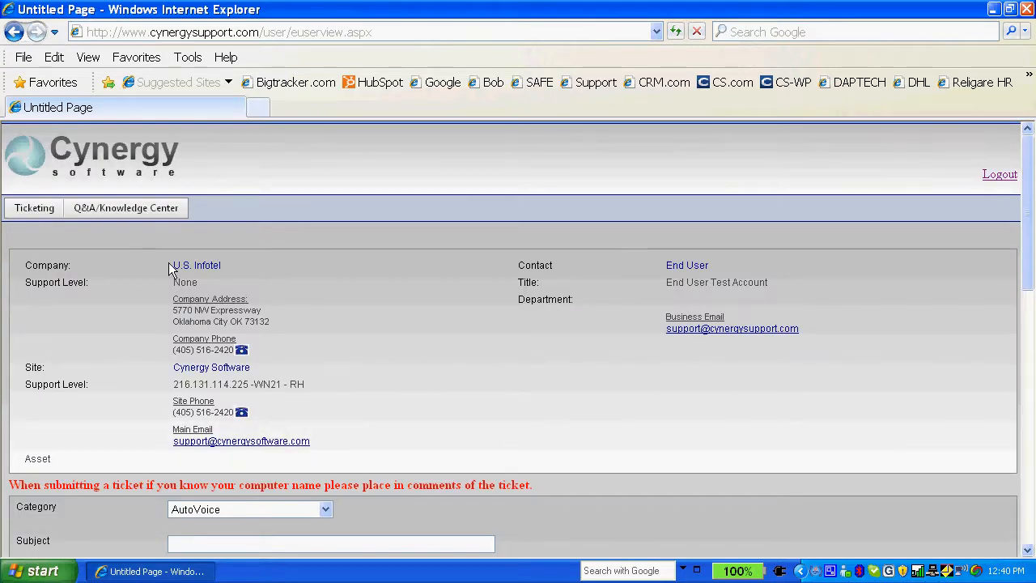
mouse_move(225, 402)
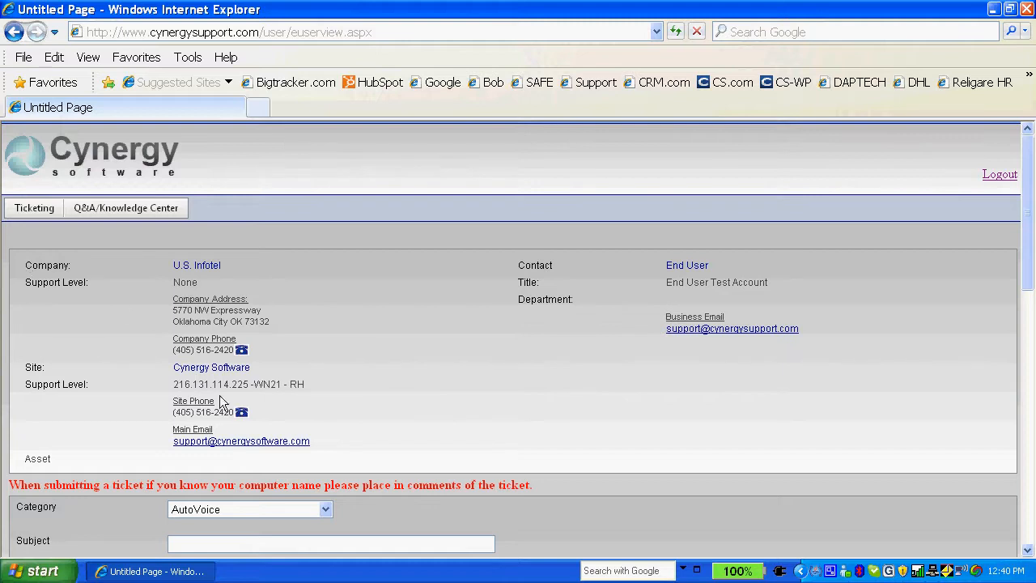
mouse_move(1030, 176)
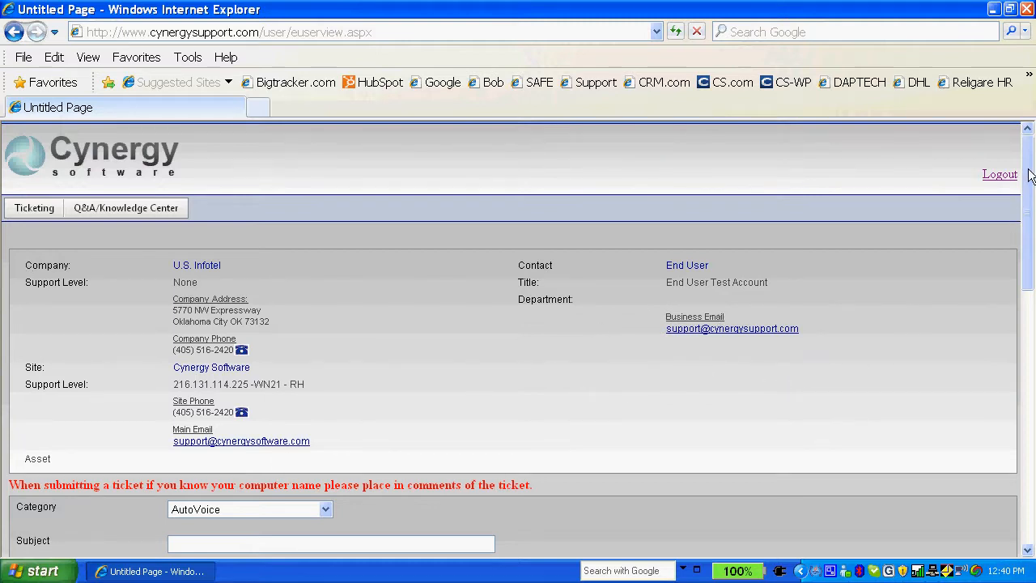
scroll("down", 3)
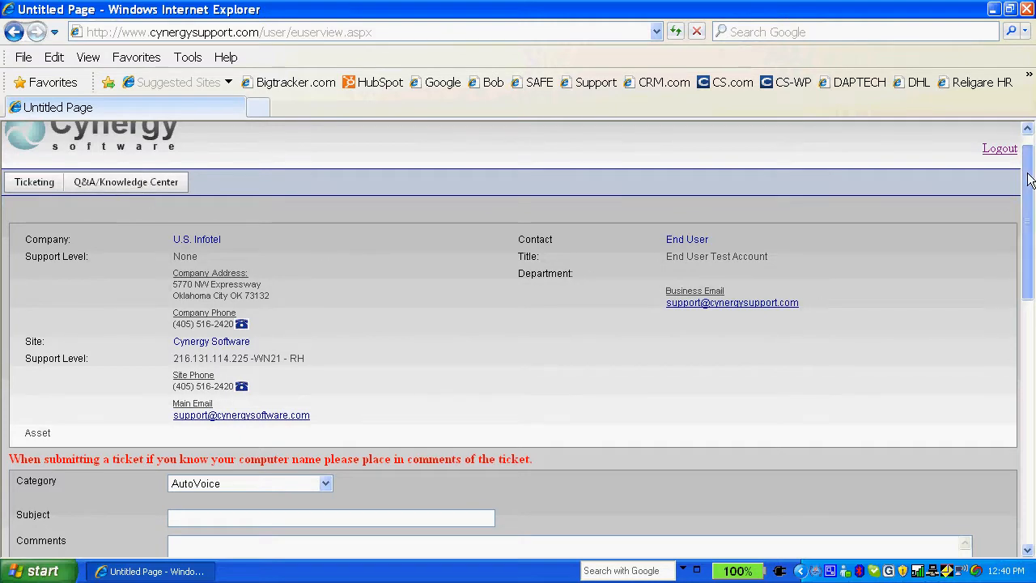
scroll("down", 3)
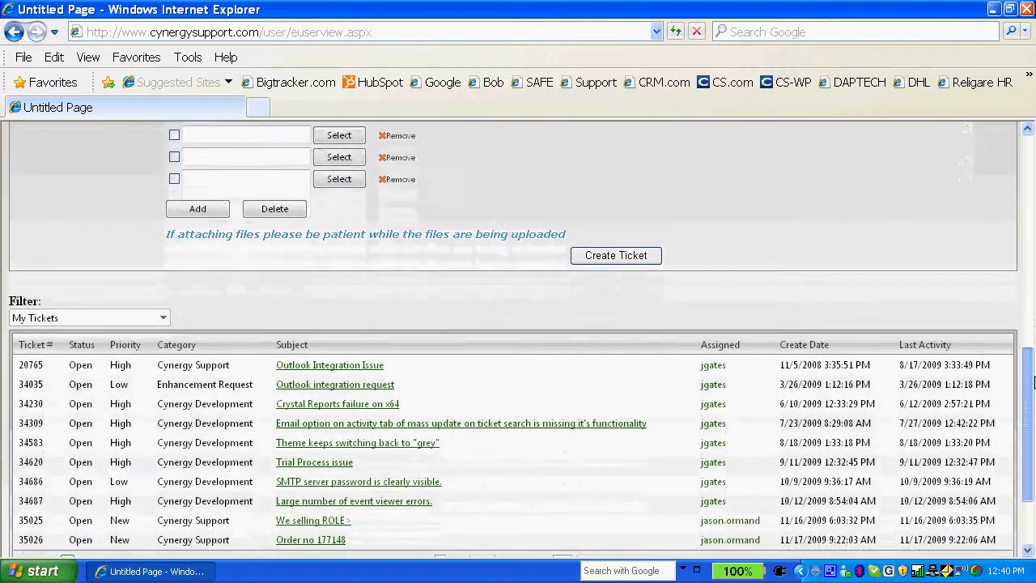
scroll("down", 3)
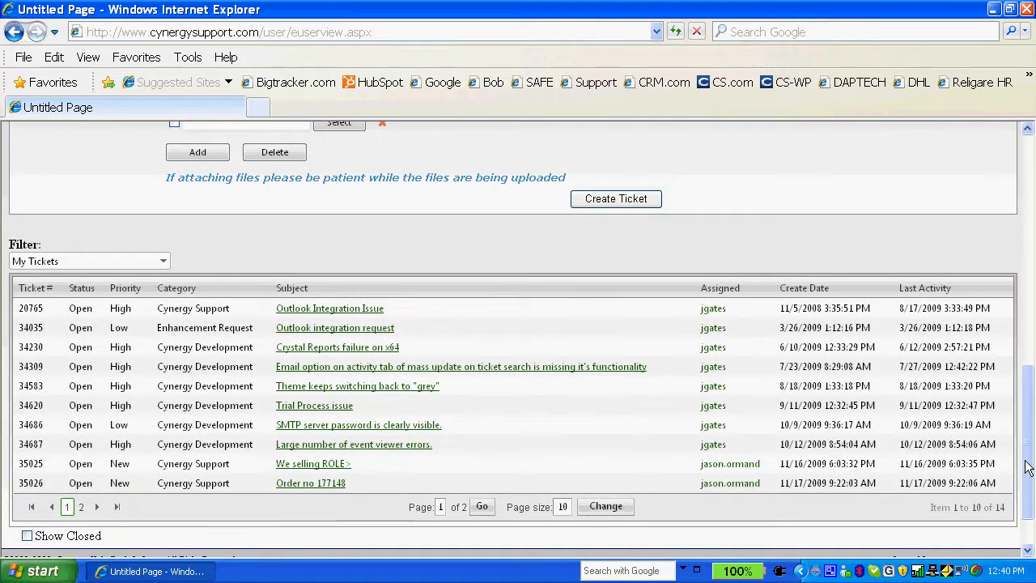
scroll("up", 3)
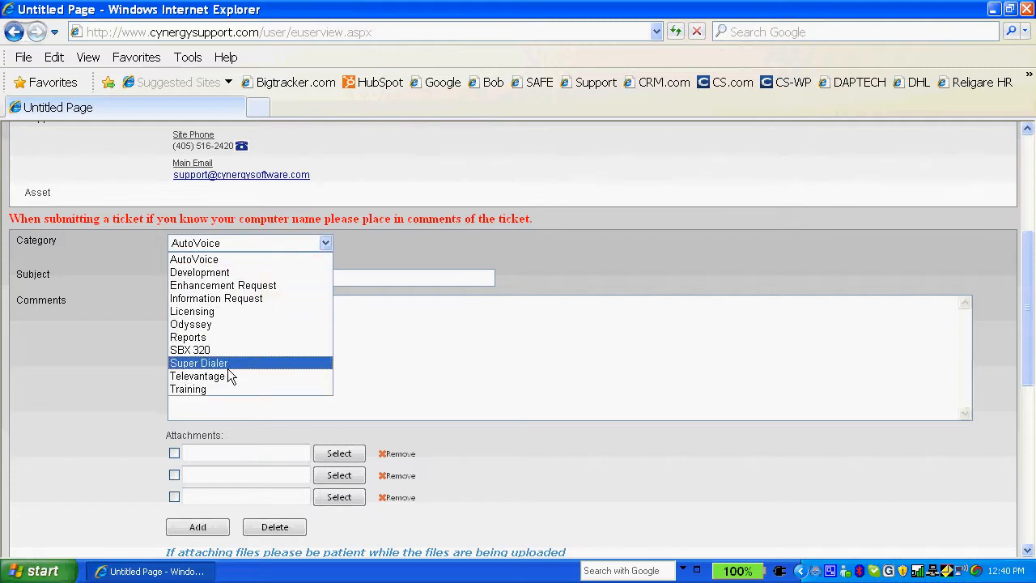
Choose category Odyssey, enter subject 'This printer is not working', and add comments.
left_click(190, 324)
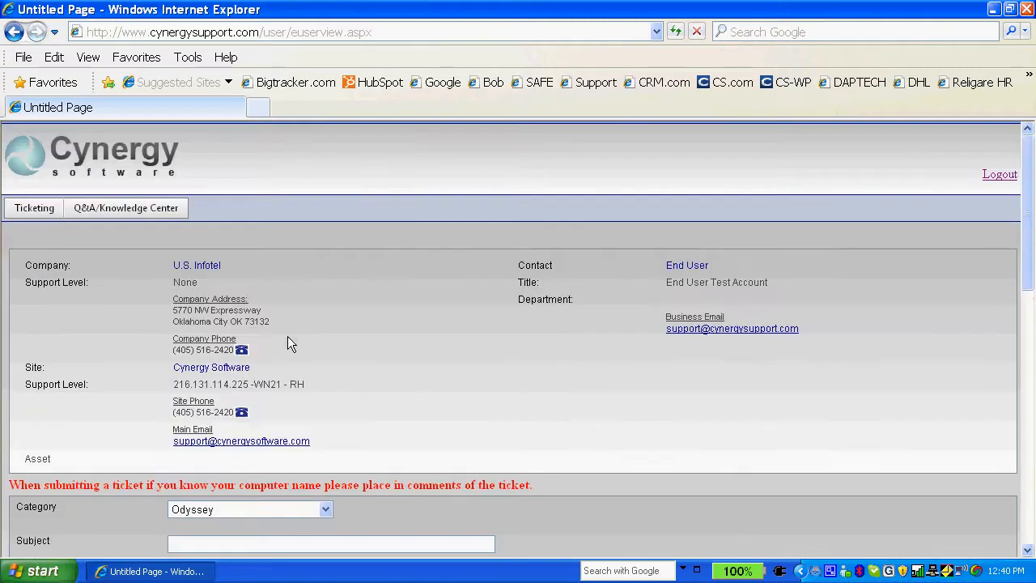
scroll("down", 3)
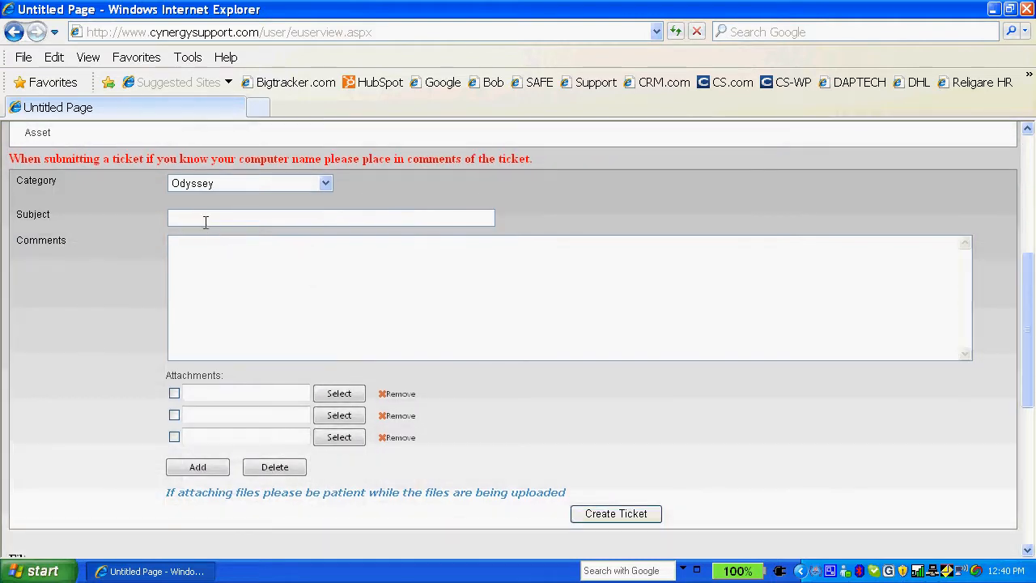
type("This printer is")
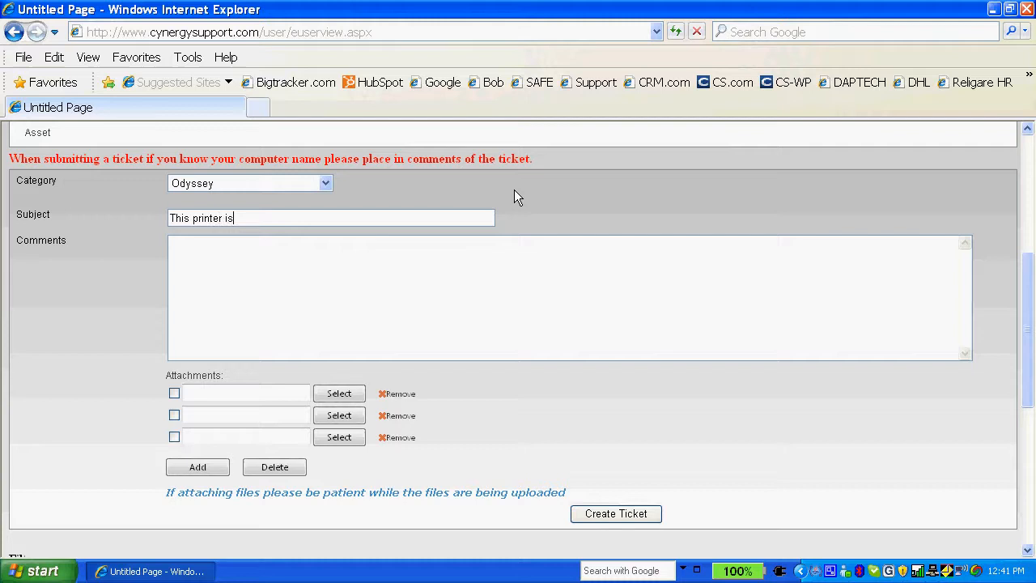
type("not working")
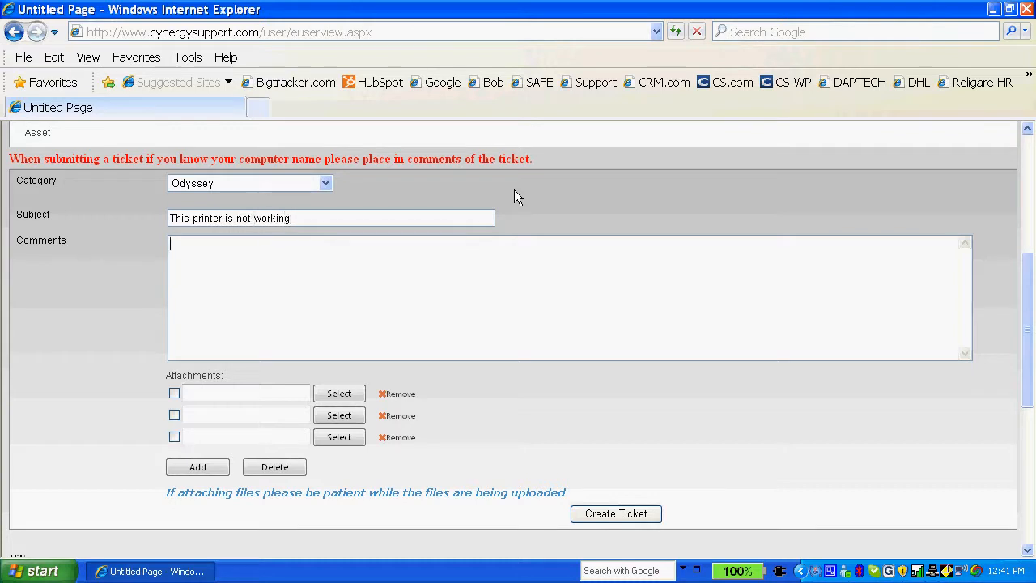
type("Additional co")
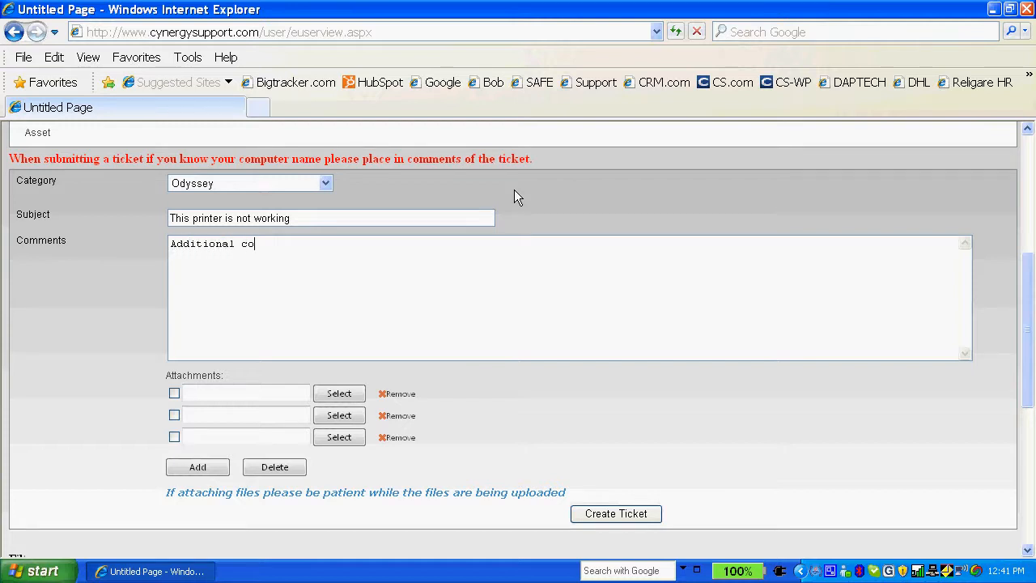
type("mments.")
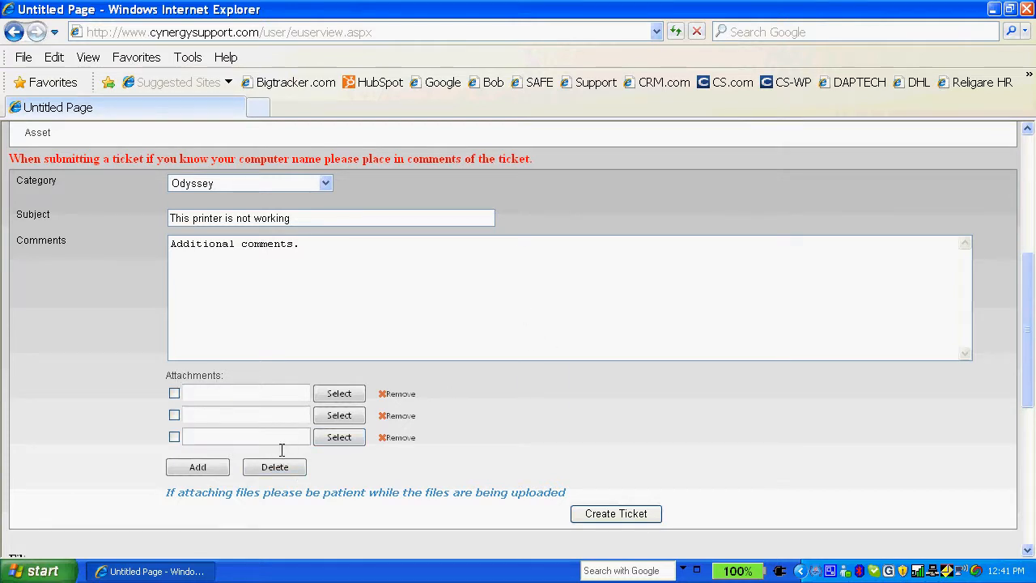
mouse_move(827, 431)
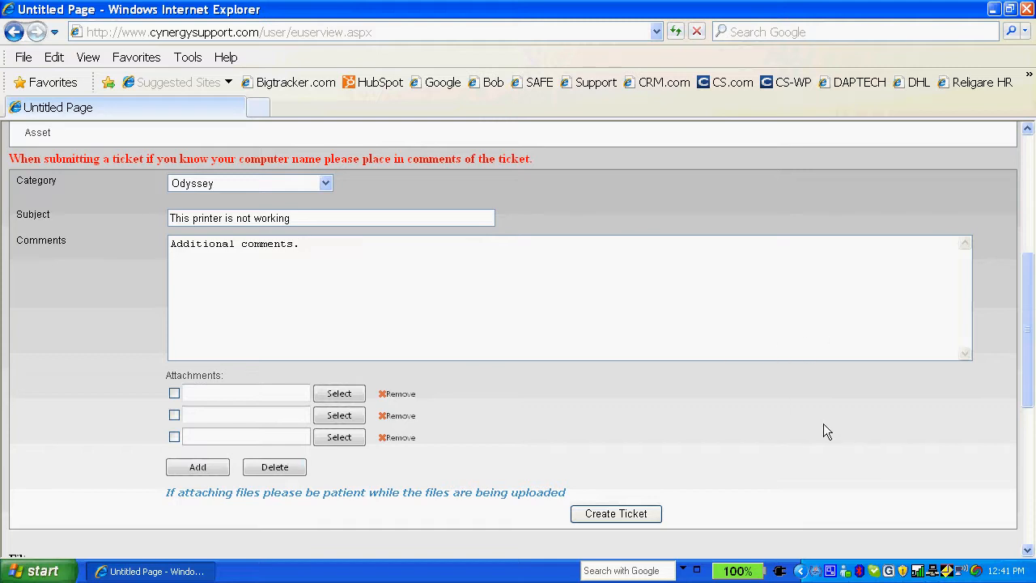
mouse_move(794, 454)
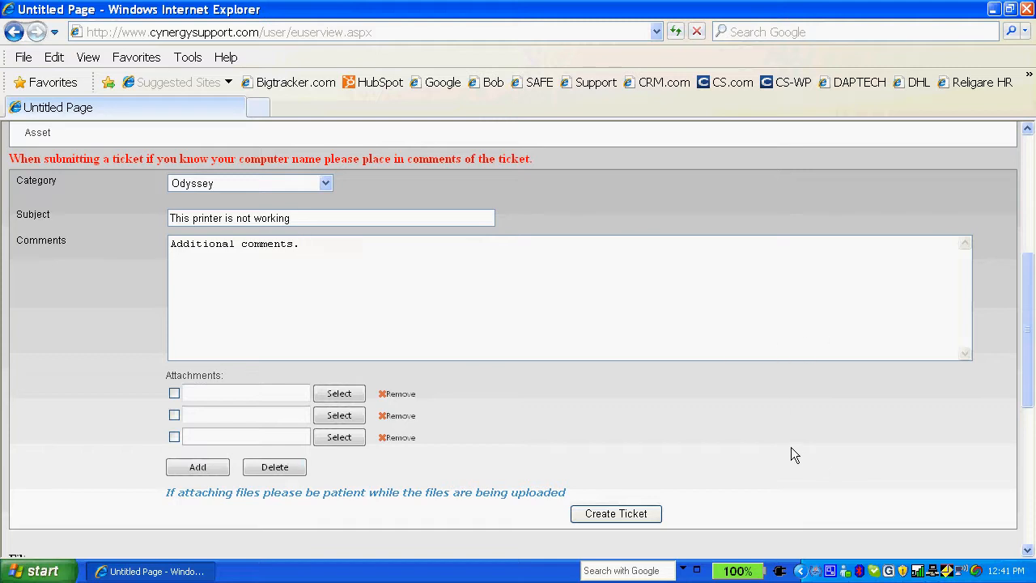
mouse_move(692, 430)
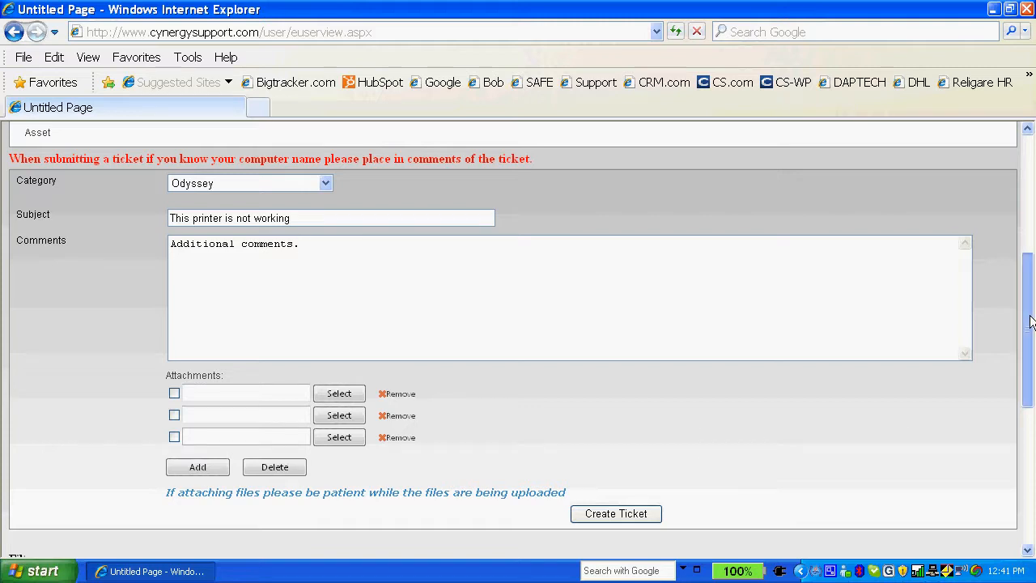
scroll("down", 3)
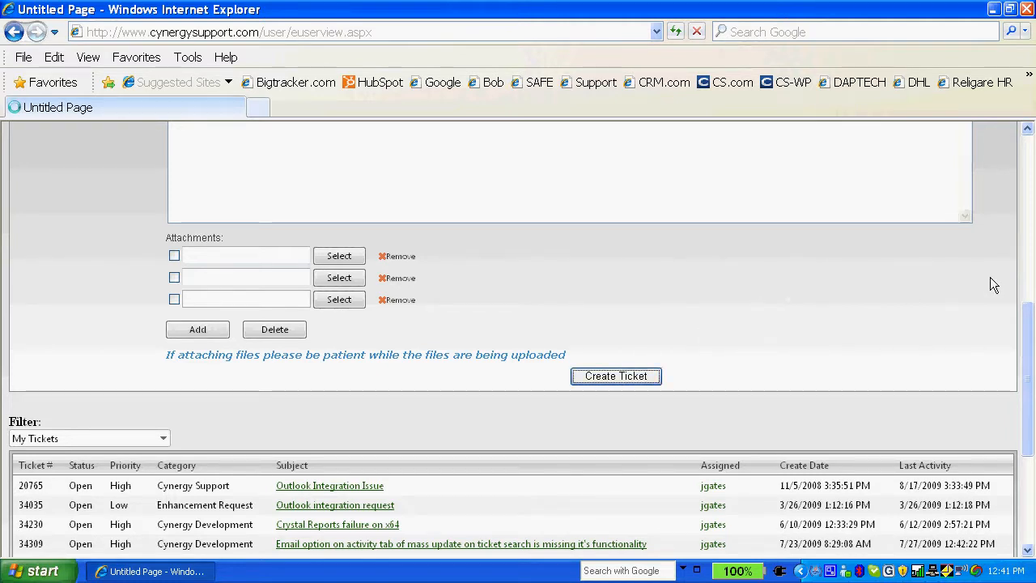
mouse_move(862, 316)
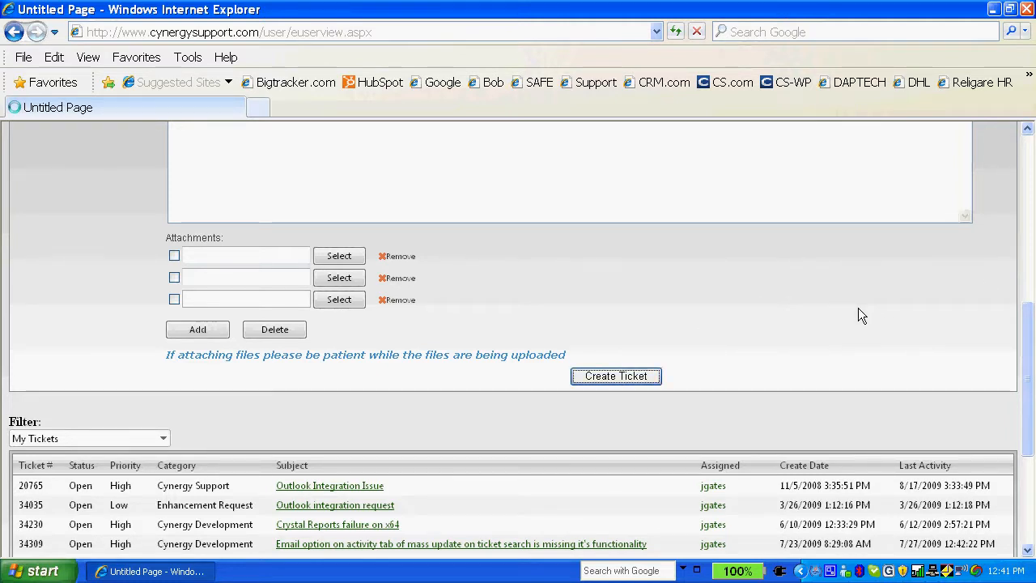
Submit the Odyssey printer ticket with Create Ticket.
scroll("up", 3)
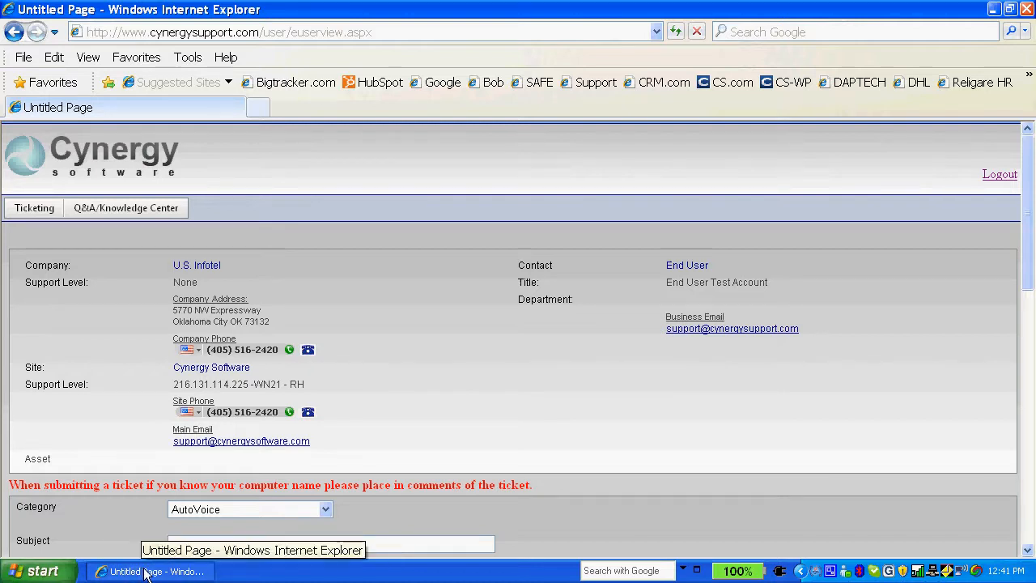
left_click(279, 571)
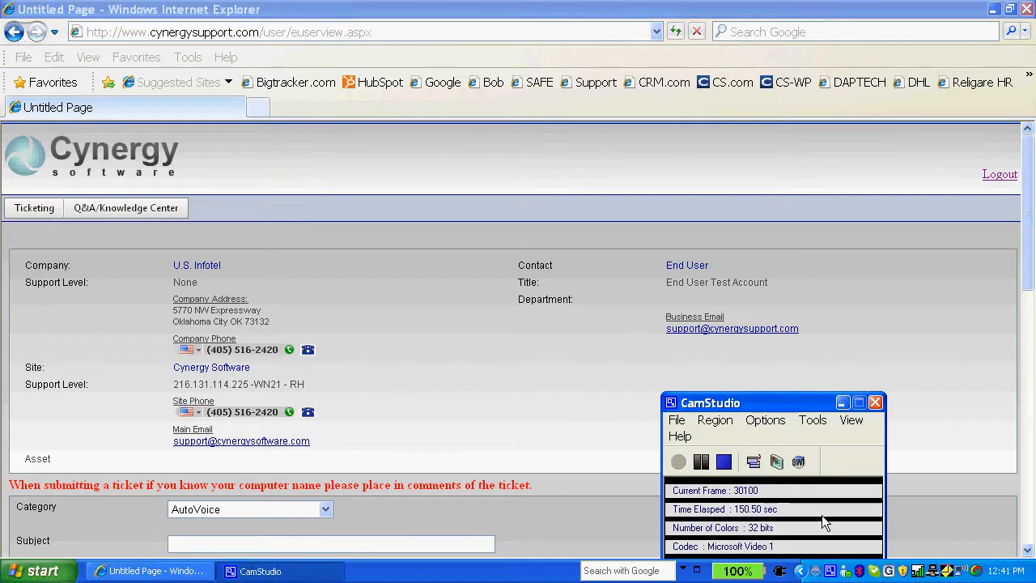